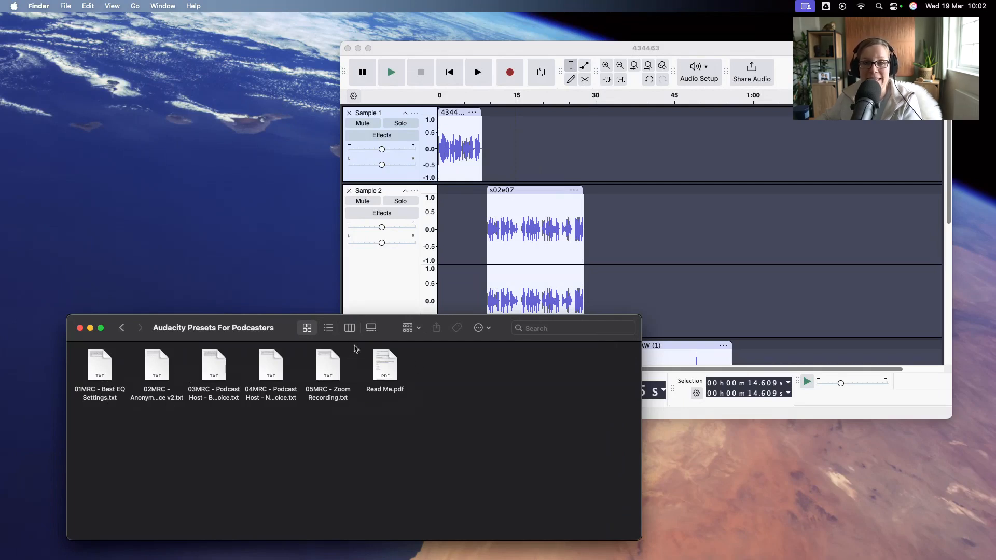
mouse_move(198, 450)
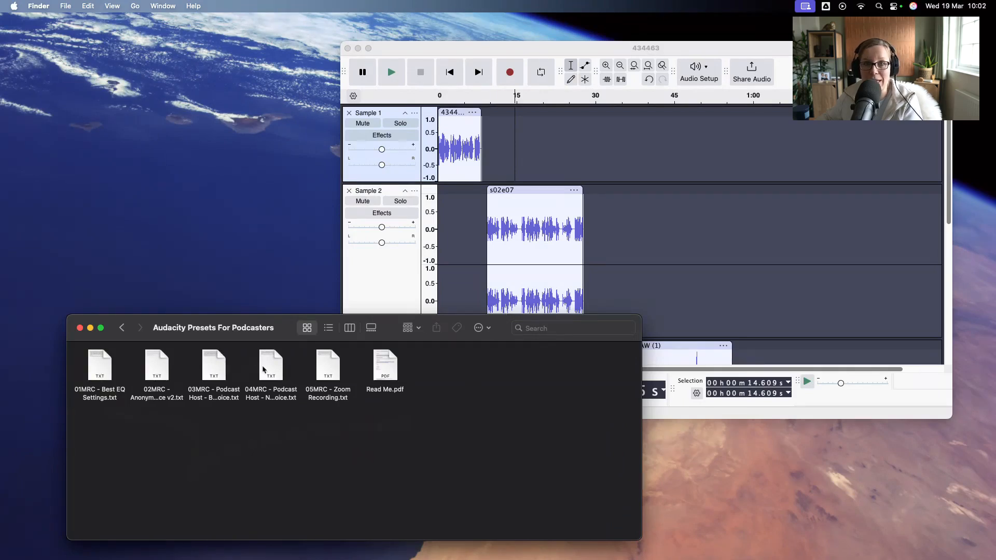
mouse_move(319, 372)
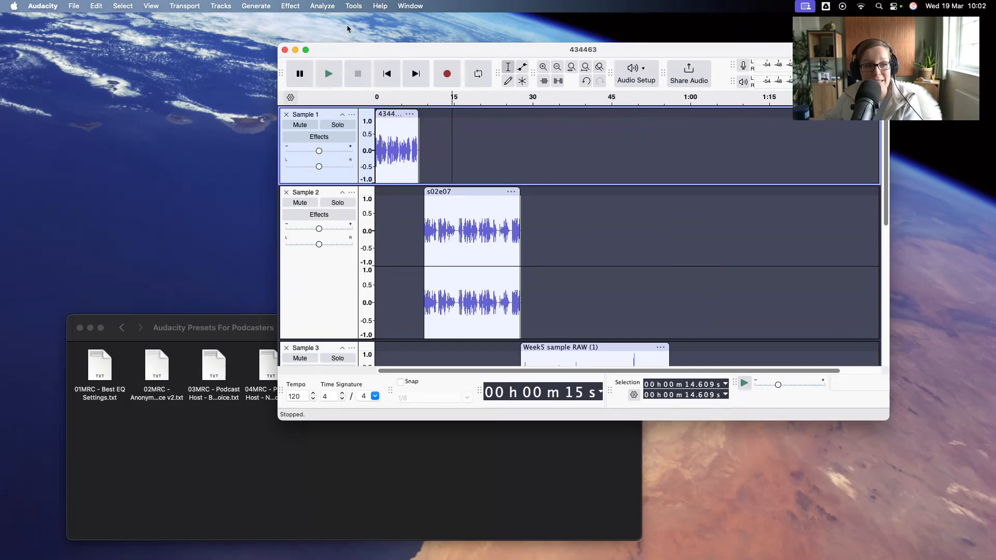
Step: Open the Manage Macros dialog from the Tools menu, listing Fade Ends and MP3 Conversion
left_click(352, 6)
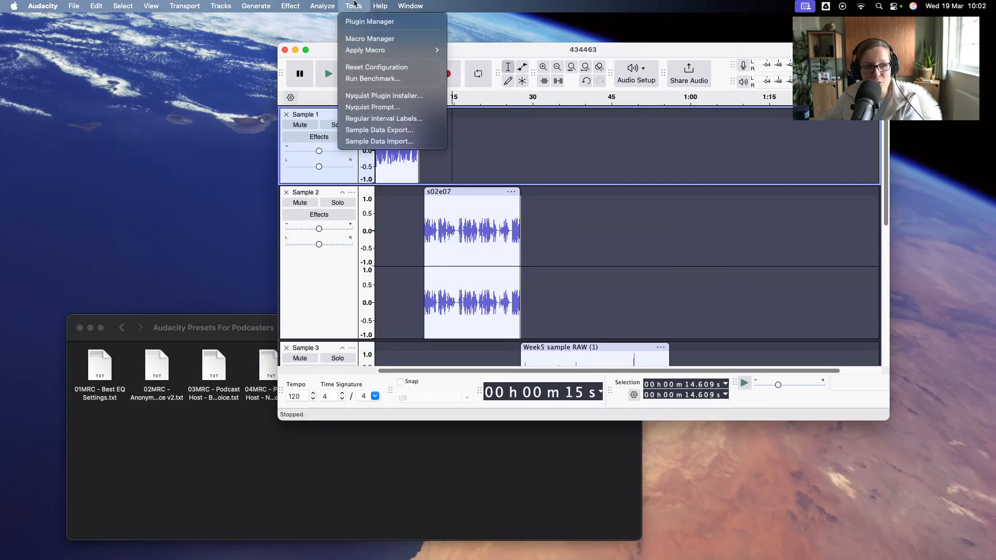
mouse_move(369, 38)
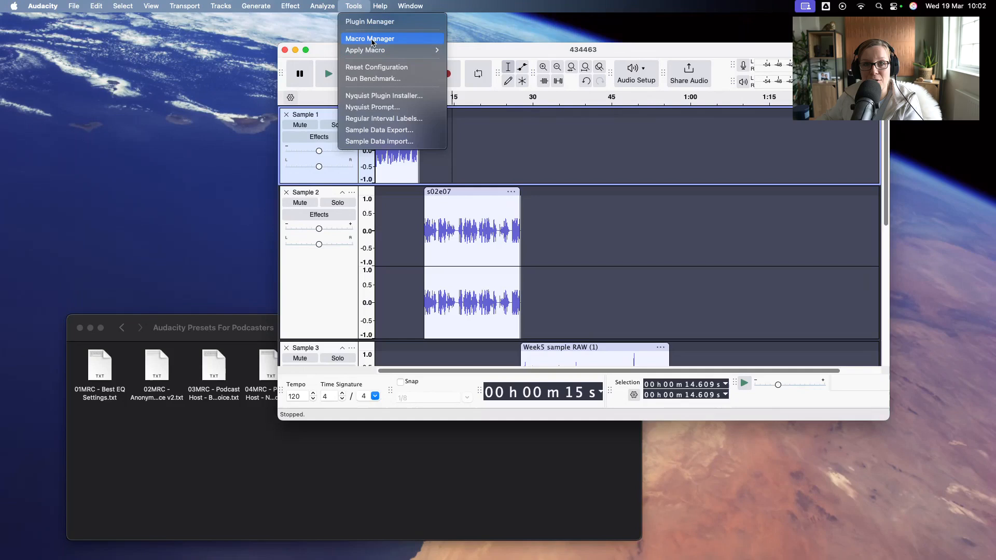
left_click(370, 39)
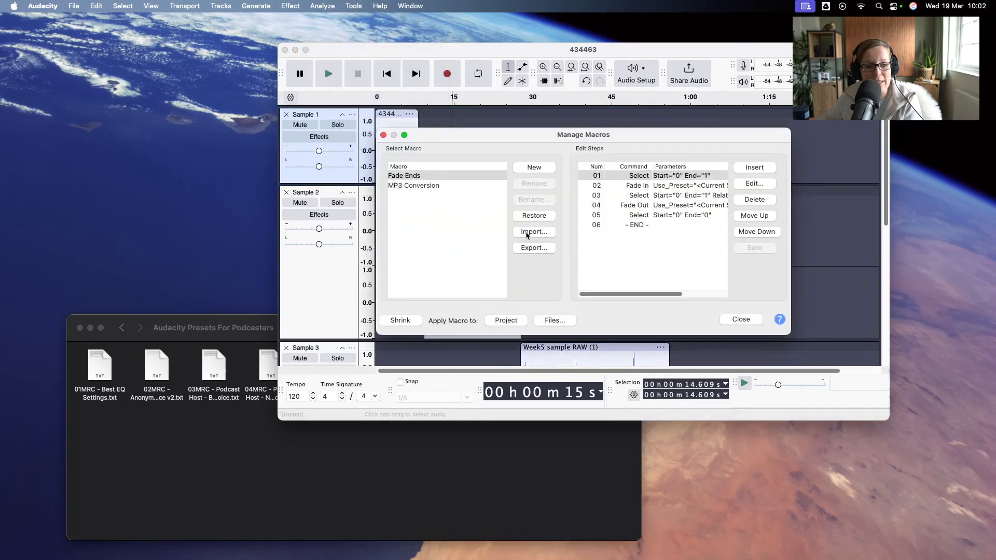
Step: Import the 01MRC - Best EQ Settings preset from the Audacity Presets For Podcasters folder
left_click(534, 232)
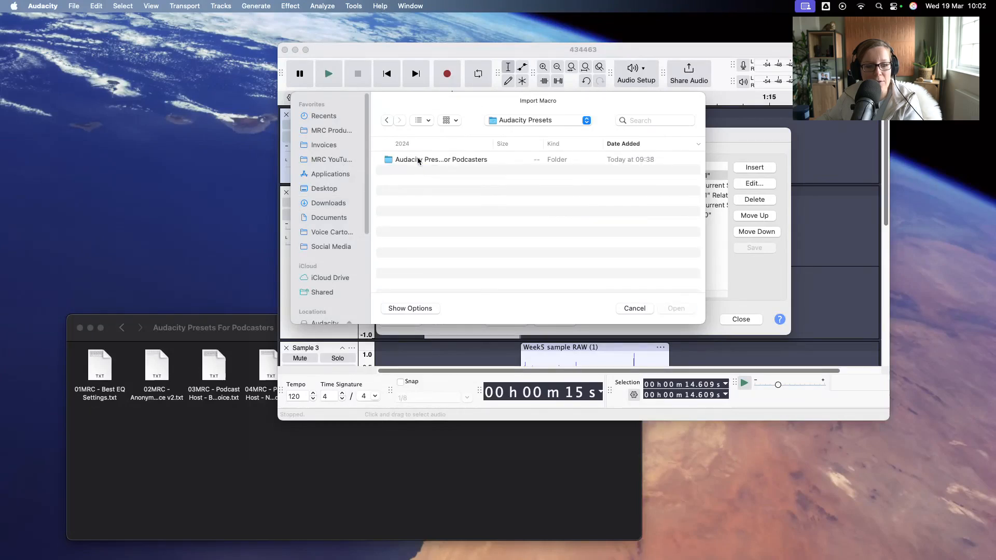
double_click(440, 160)
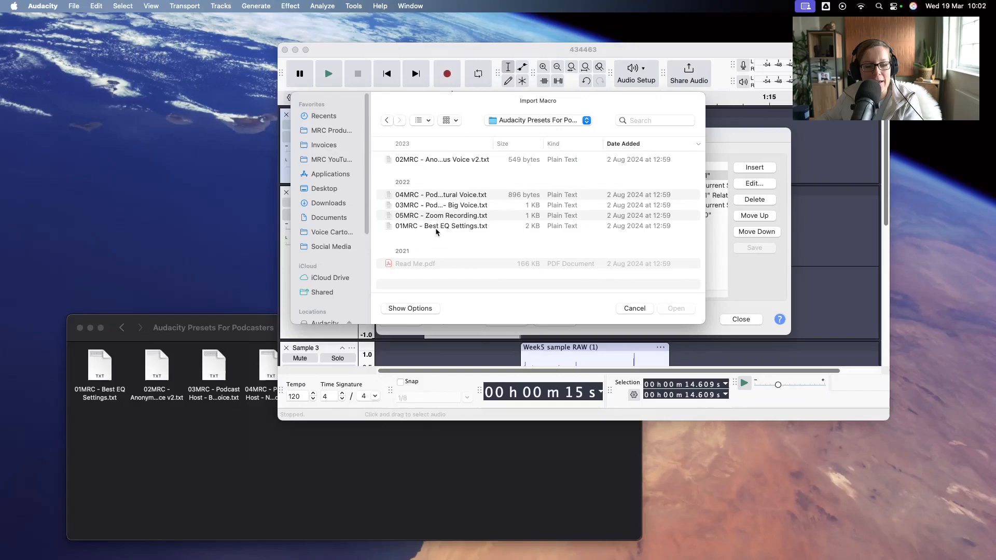
left_click(441, 225)
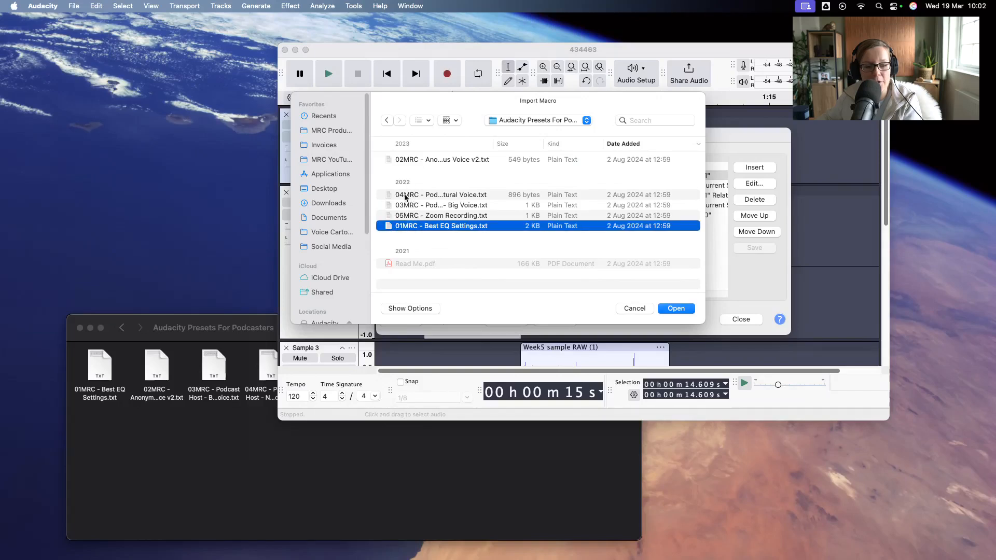
mouse_move(616, 293)
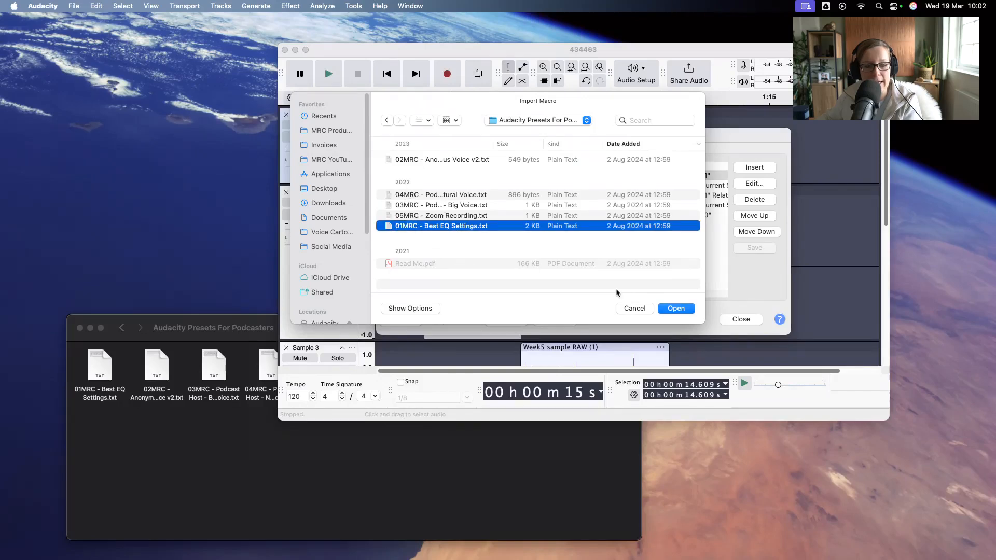
left_click(675, 308)
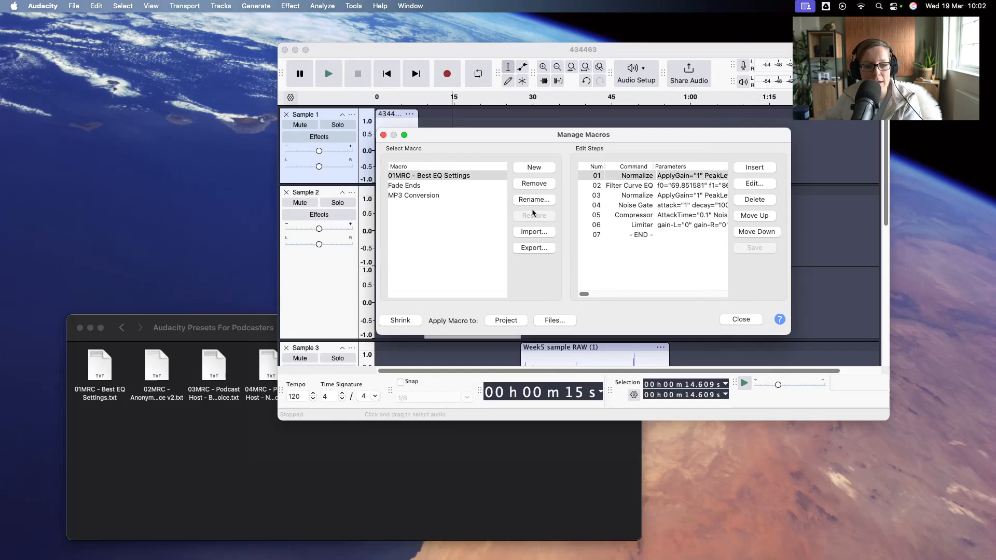
Step: Import the Anonymous Voice v2, Podcast Host Big Voice and Podcast Host Natural Voice presets
left_click(533, 232)
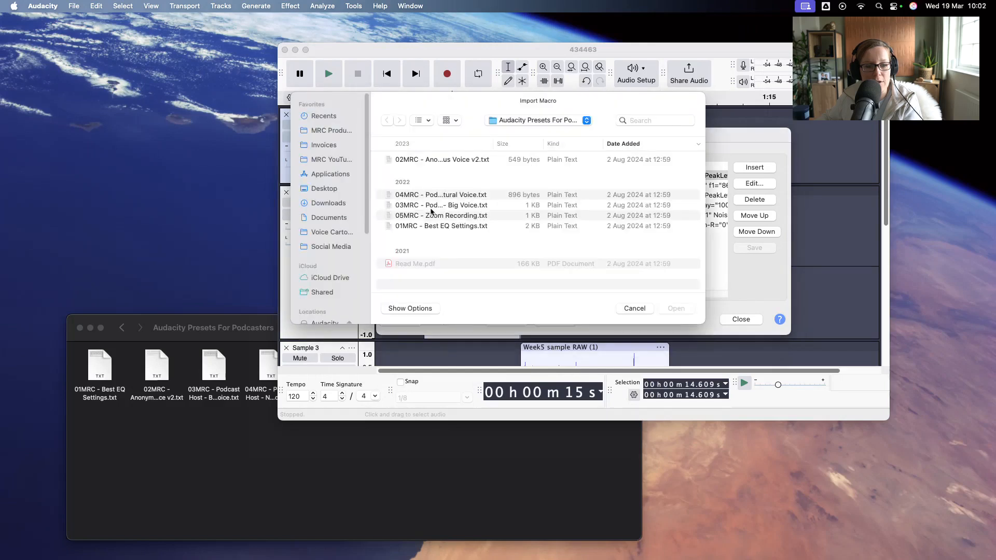
left_click(442, 160)
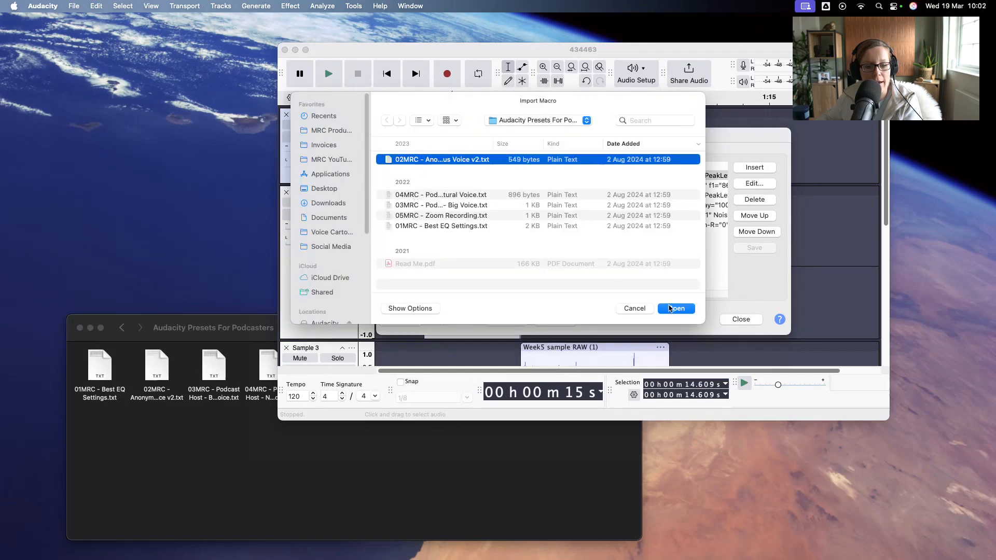
left_click(448, 184)
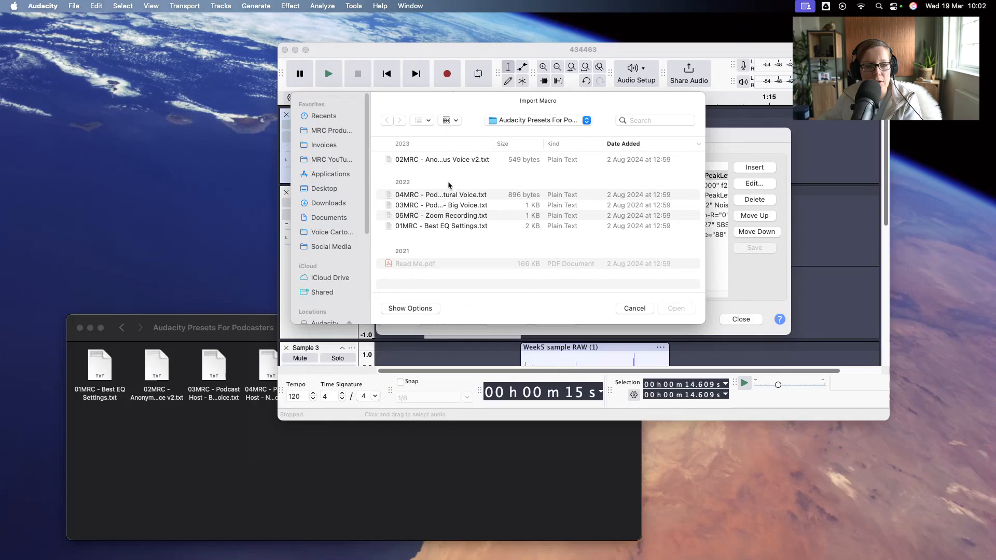
left_click(633, 308)
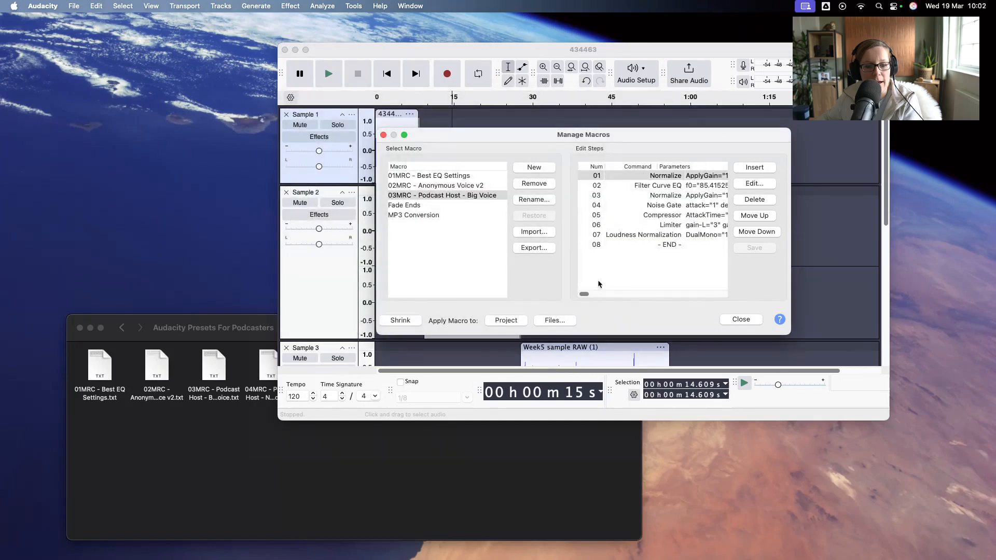
left_click(533, 232)
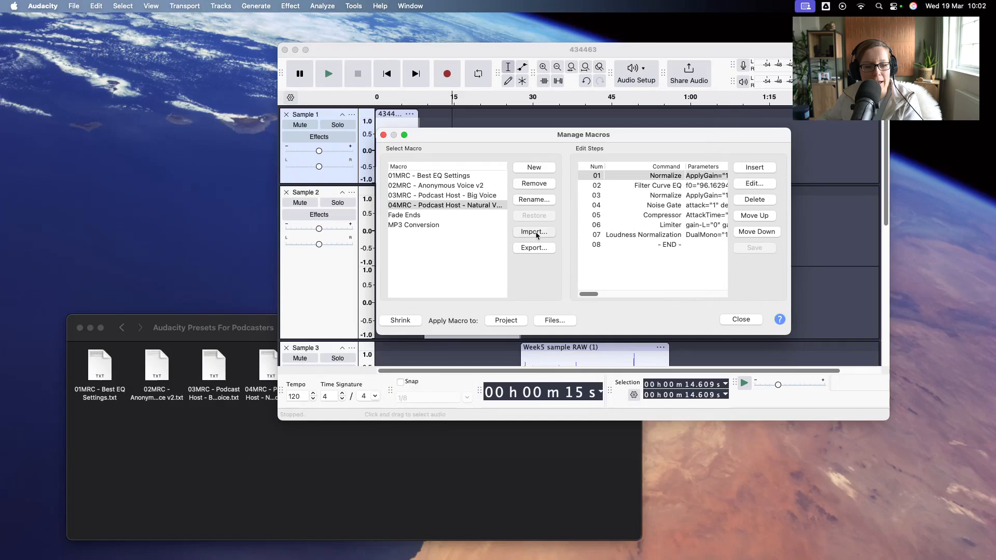
Step: Import the 05MRC - Zoom Recording preset and close the Manage Macros dialog
left_click(533, 231)
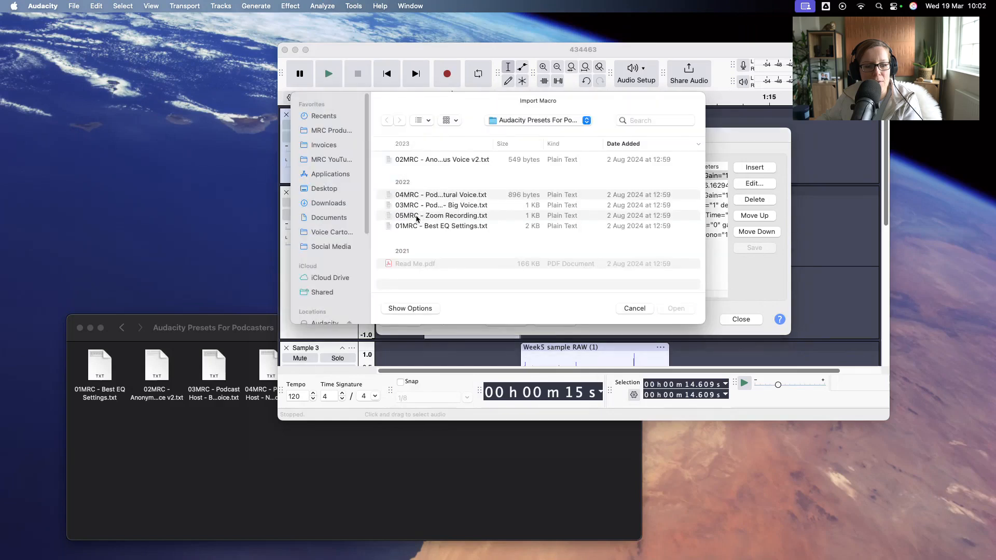
left_click(633, 308)
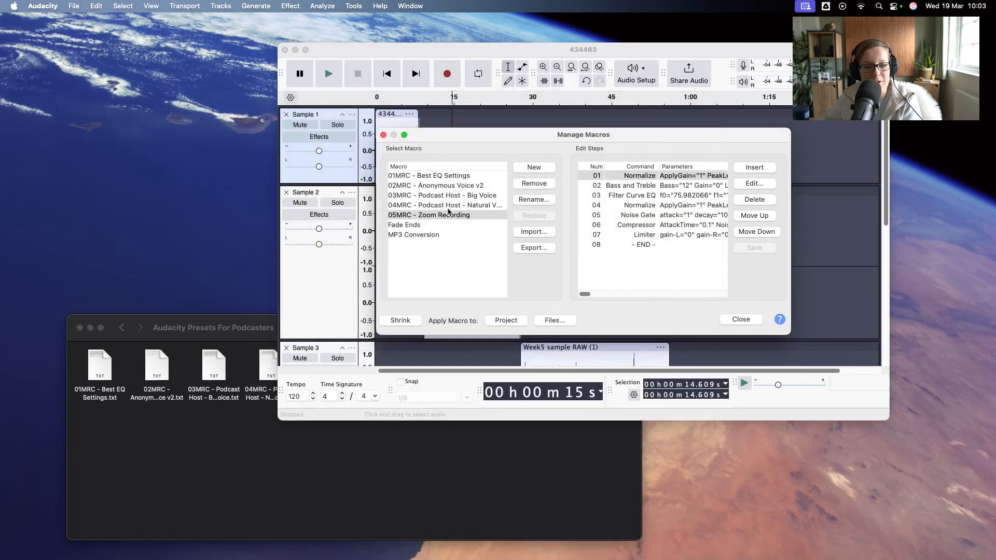
left_click(739, 319)
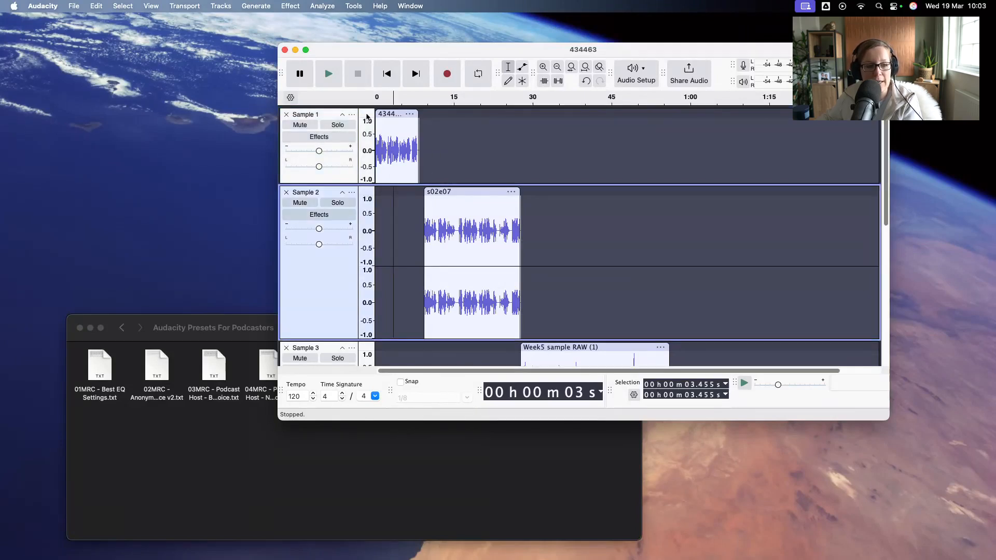
Step: Select the whole Sample 1 clip, play it back, and stop playback
left_click(394, 147)
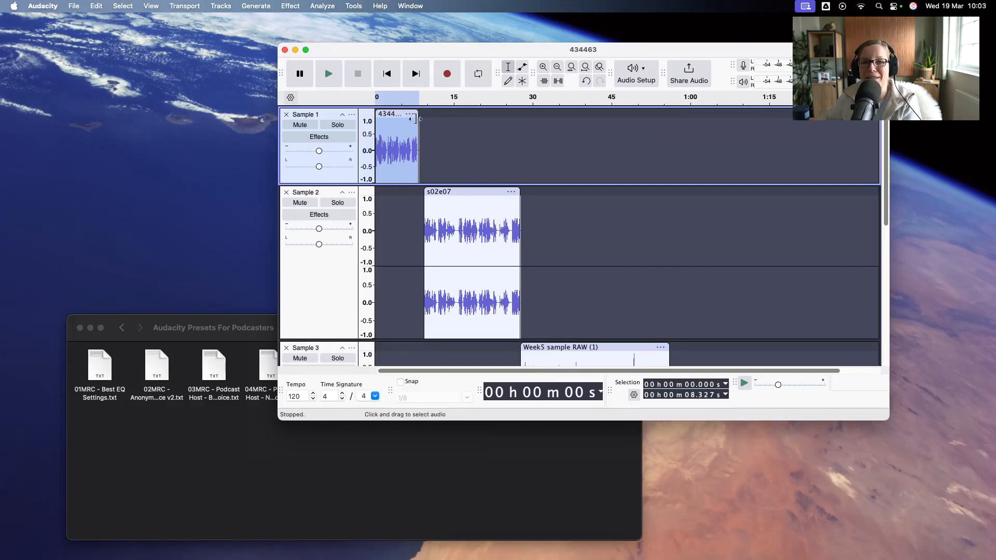
left_click(329, 73)
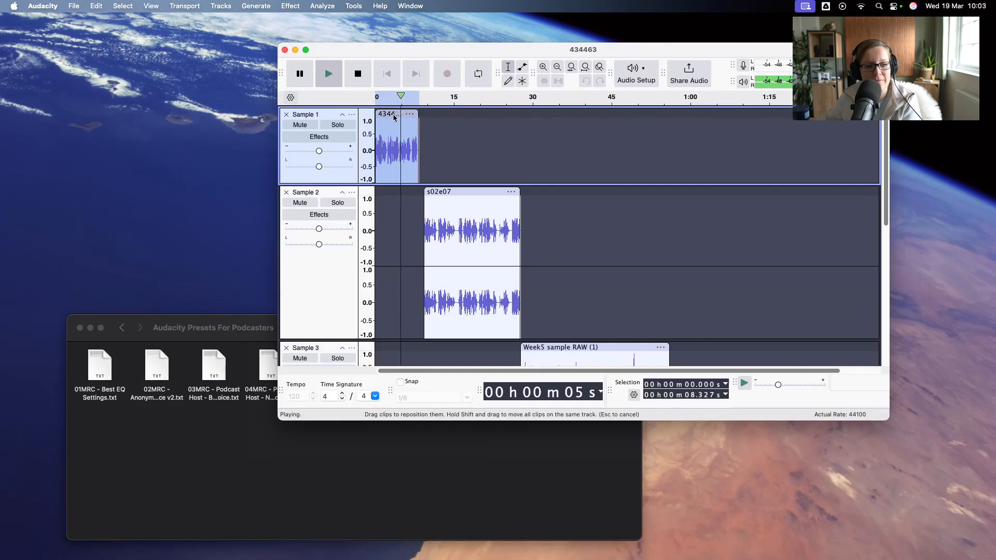
left_click(357, 73)
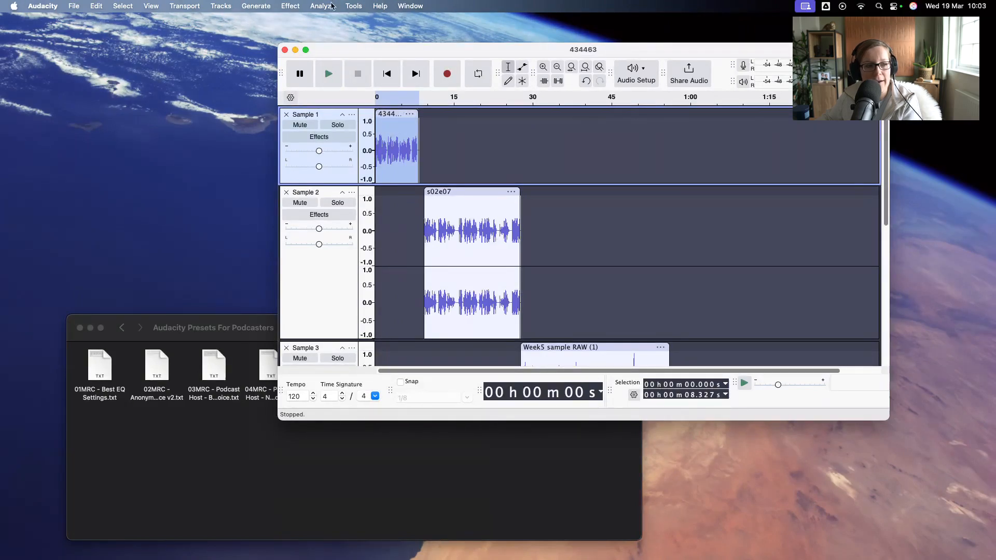
Step: Run the 01MRC - Best EQ Settings macro on Sample 1 via Tools > Apply Macro
left_click(353, 6)
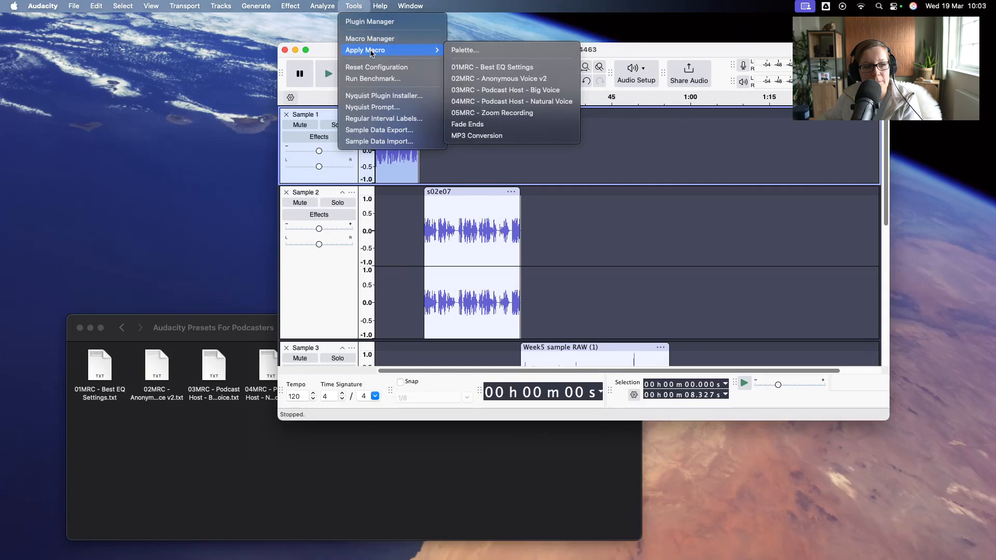
mouse_move(502, 112)
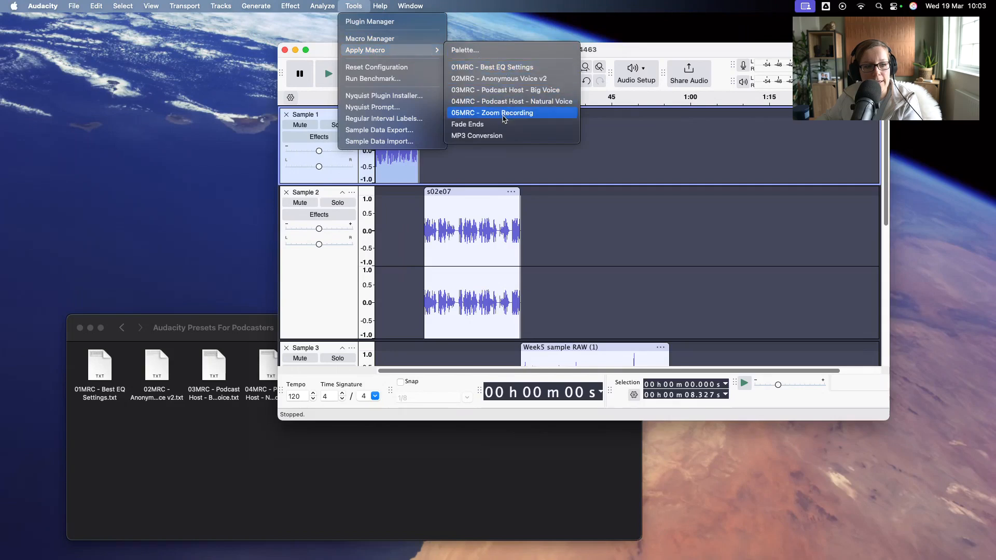
mouse_move(495, 66)
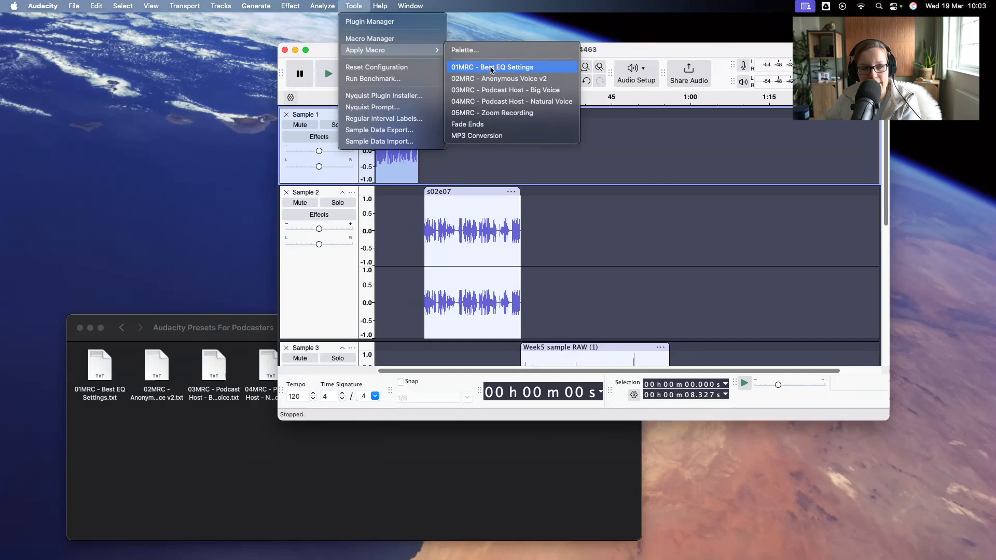
left_click(491, 66)
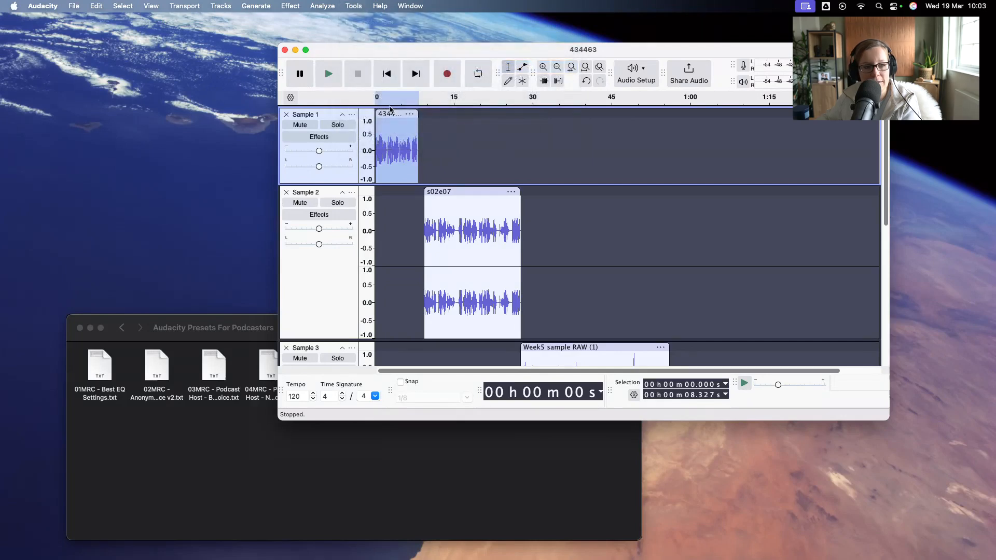
Step: Play the processed Sample 1 clip to hear the louder, fuller result
left_click(328, 74)
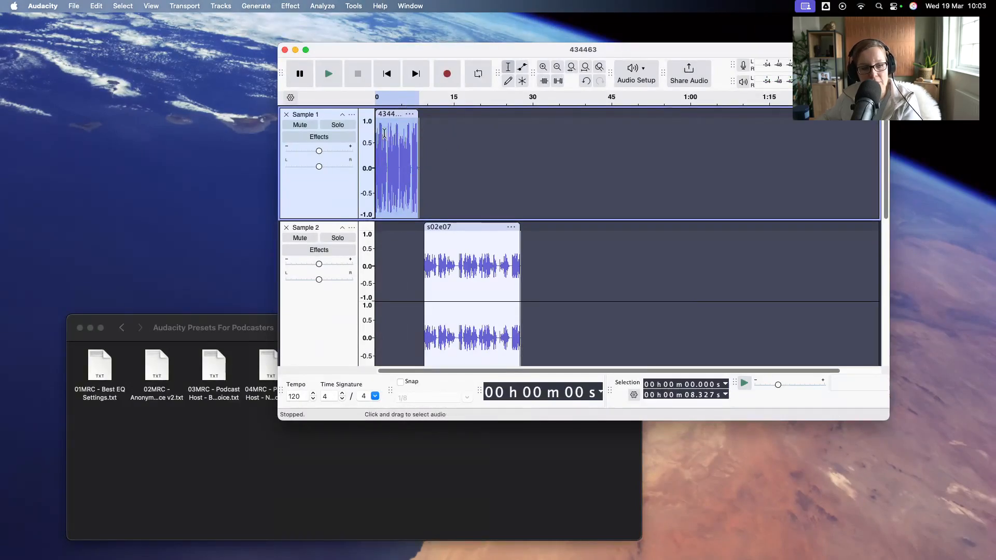
mouse_move(392, 159)
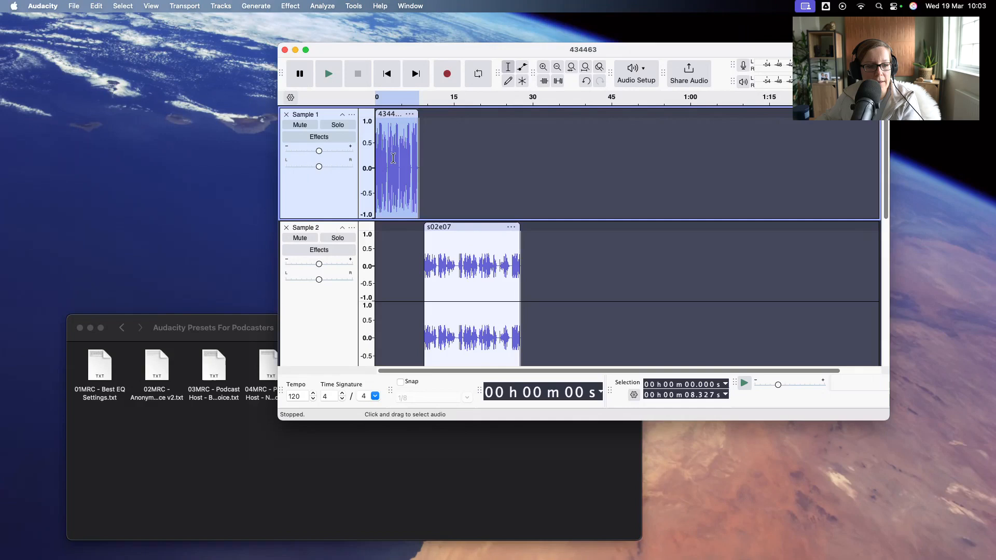
mouse_move(544, 168)
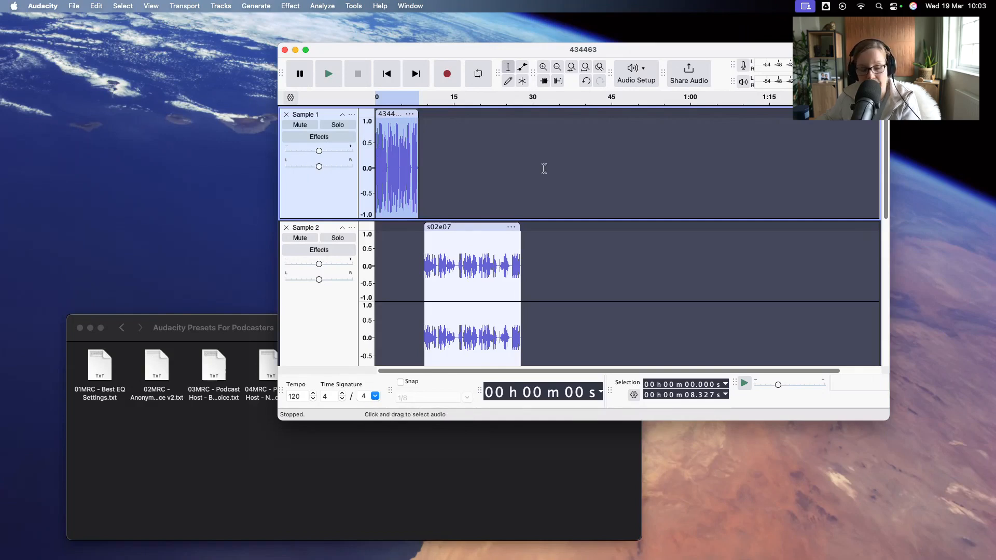